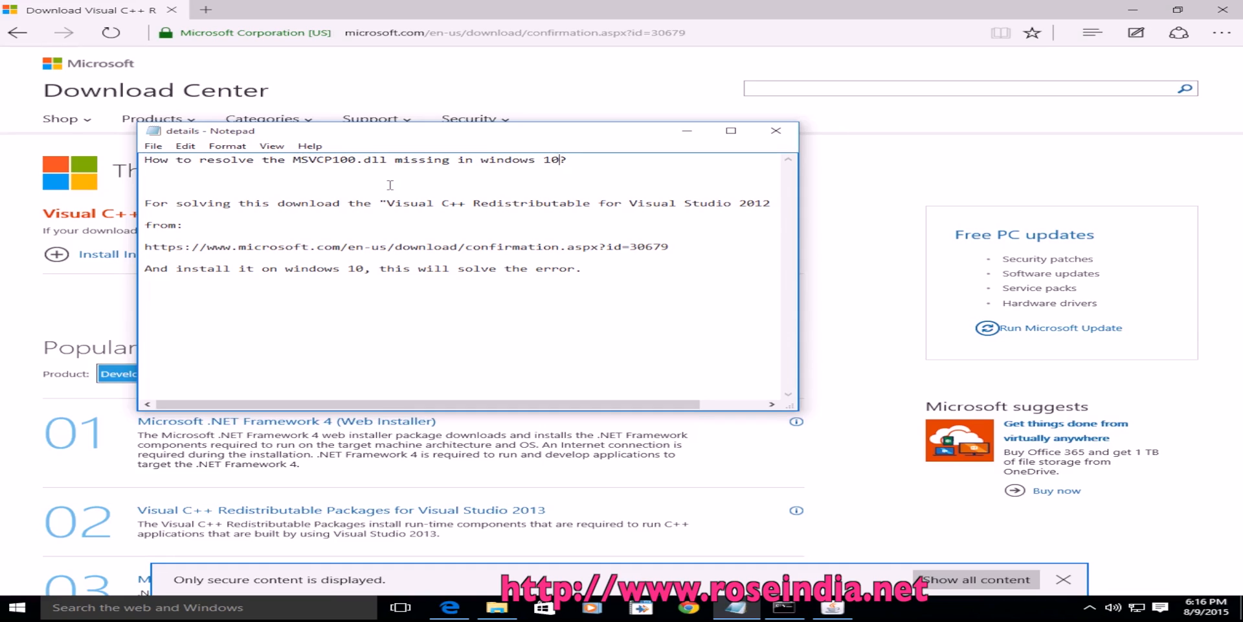
mouse_move(442, 234)
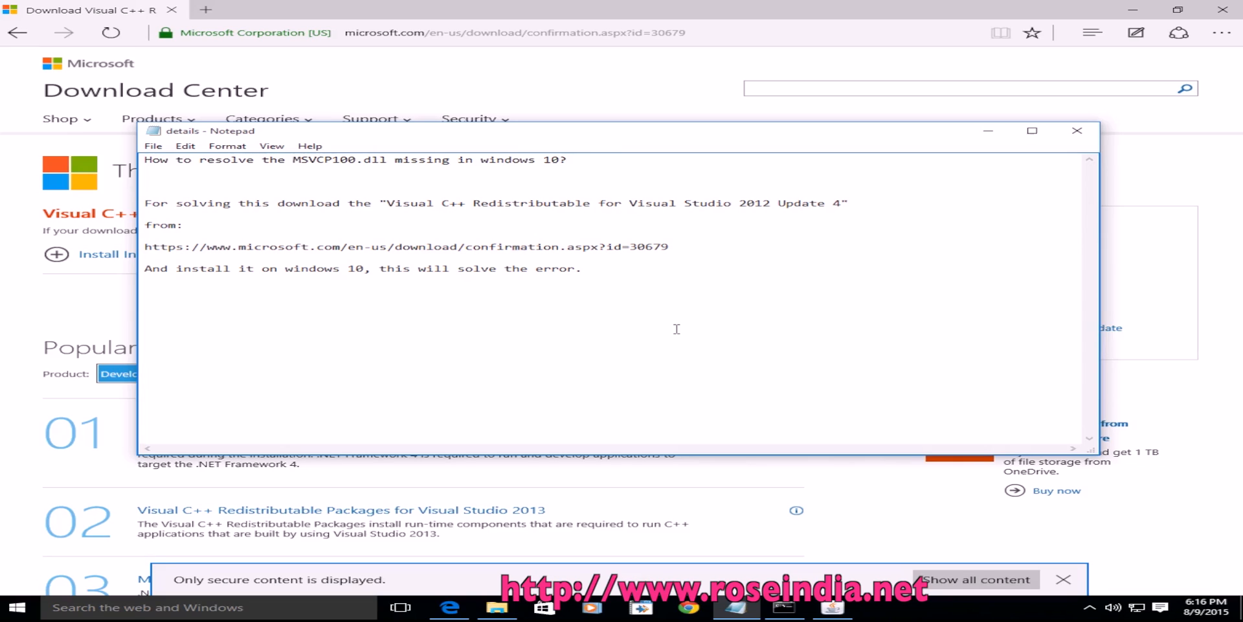
- Highlight the Visual C++ Redistributable for Visual Studio 2012 name and load the download confirmation page
left_click_drag(387, 203, 545, 203)
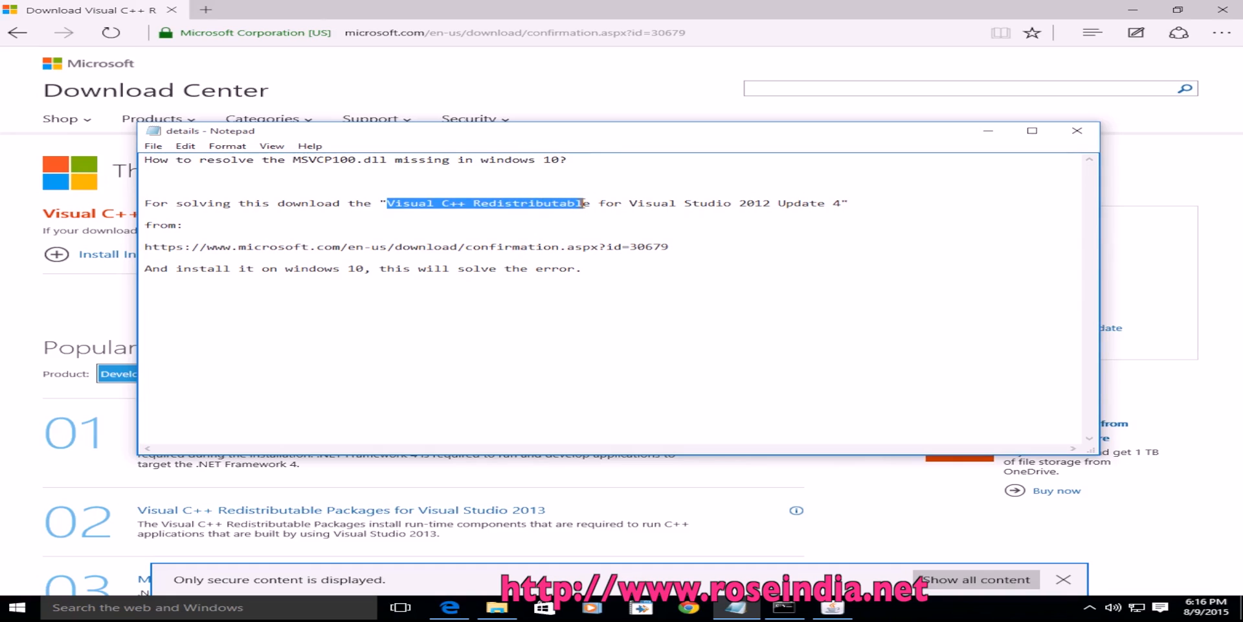
left_click_drag(579, 203, 766, 203)
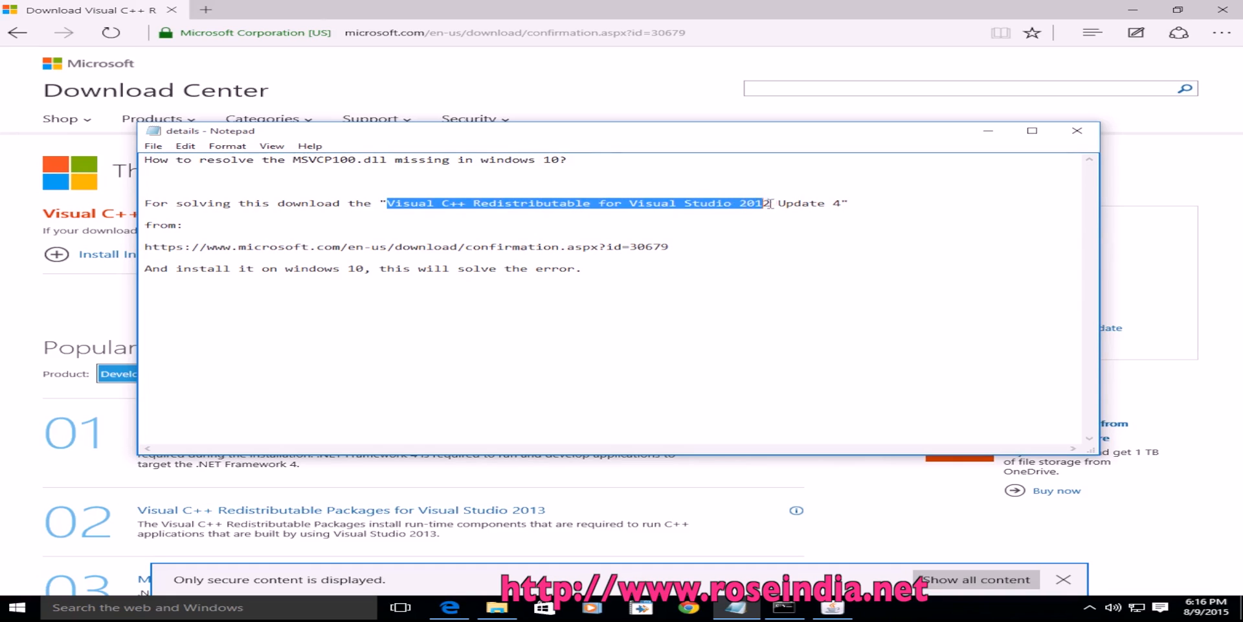
left_click_drag(762, 202, 844, 202)
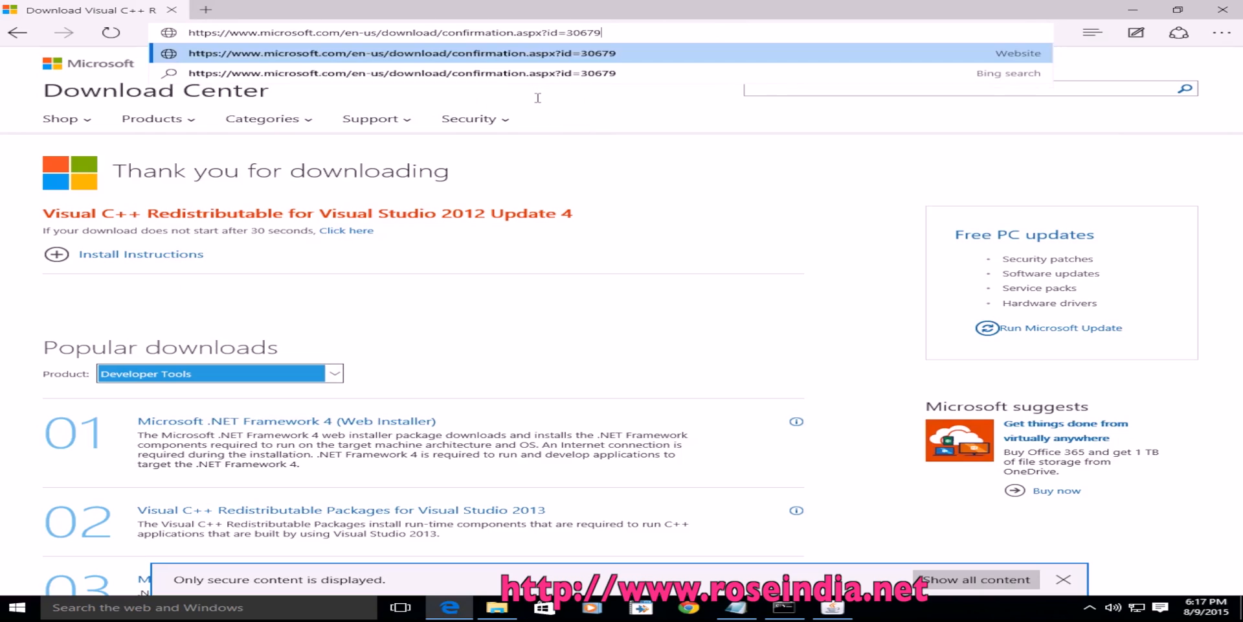
left_click(401, 53)
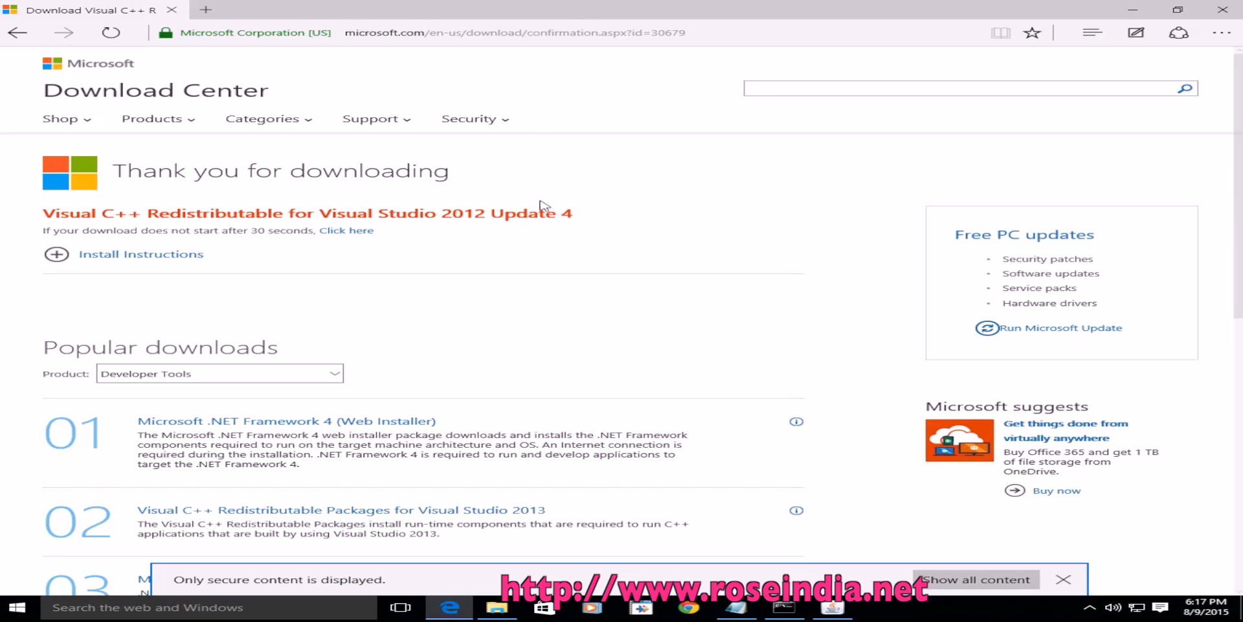
mouse_move(344, 236)
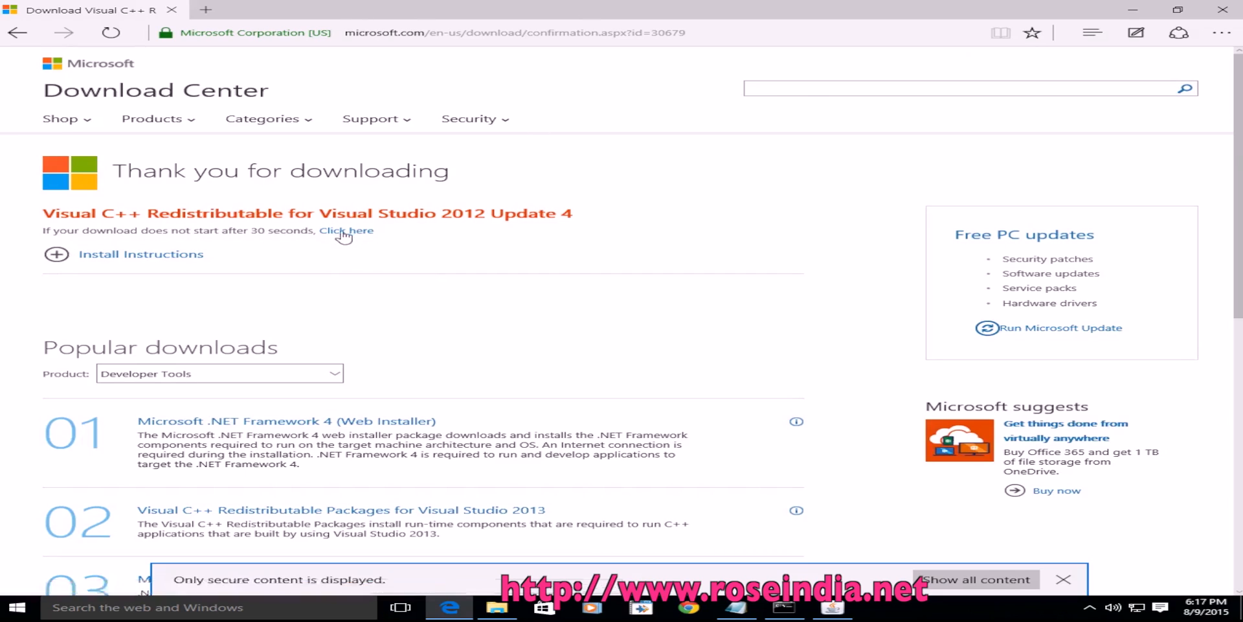
mouse_move(573, 441)
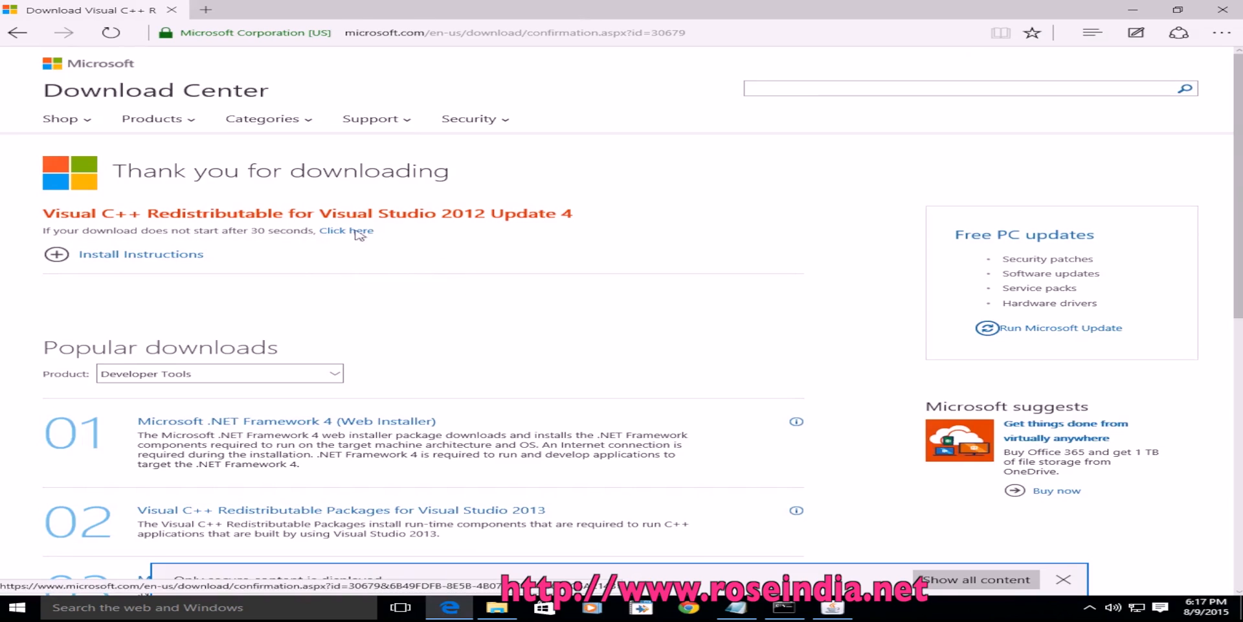
- Retry the failed download for only vcredist_x64.exe (6.9 MB), excluding the x86 and ARM installers
left_click(345, 231)
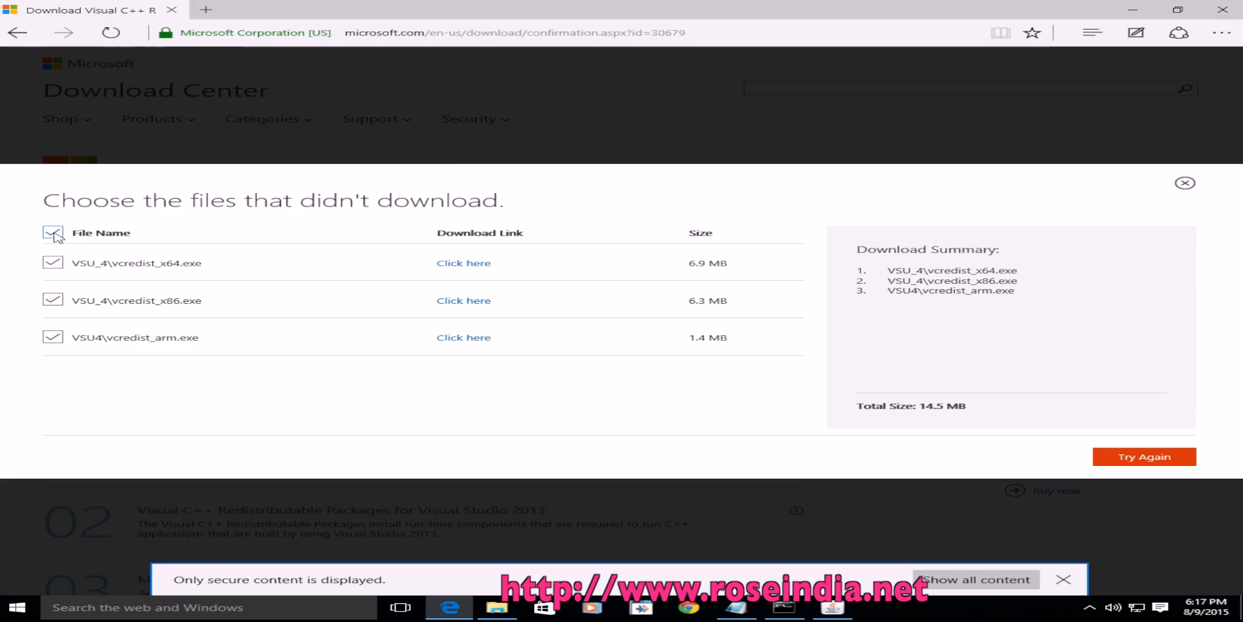
left_click(52, 232)
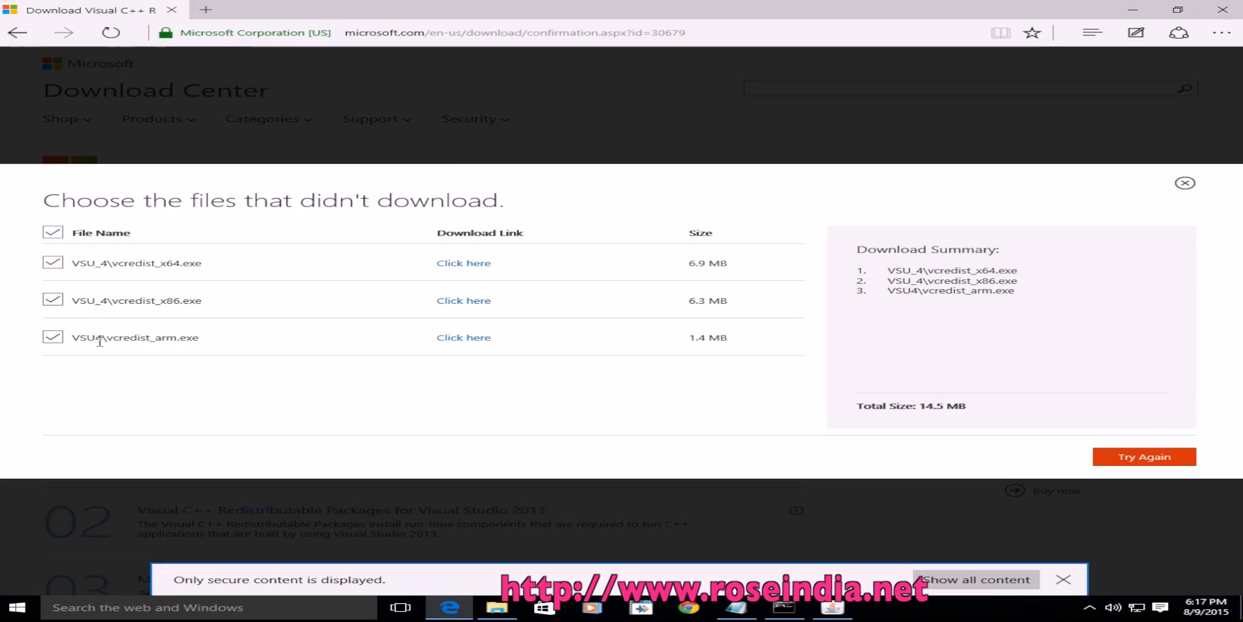
mouse_move(73, 332)
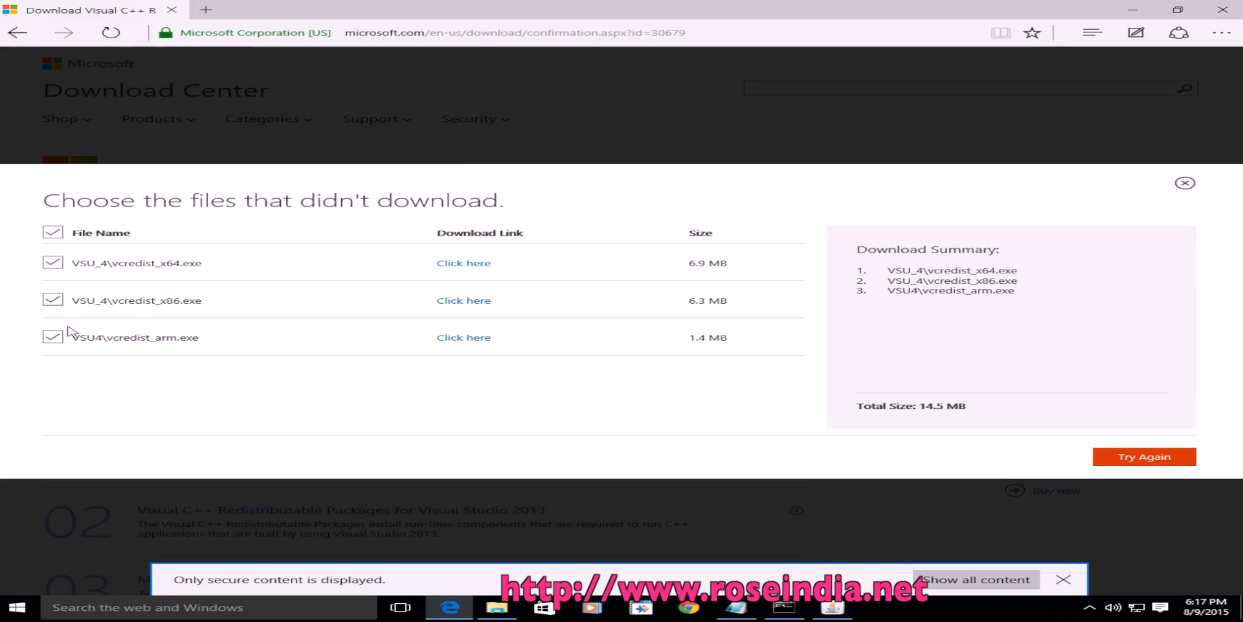
left_click(53, 300)
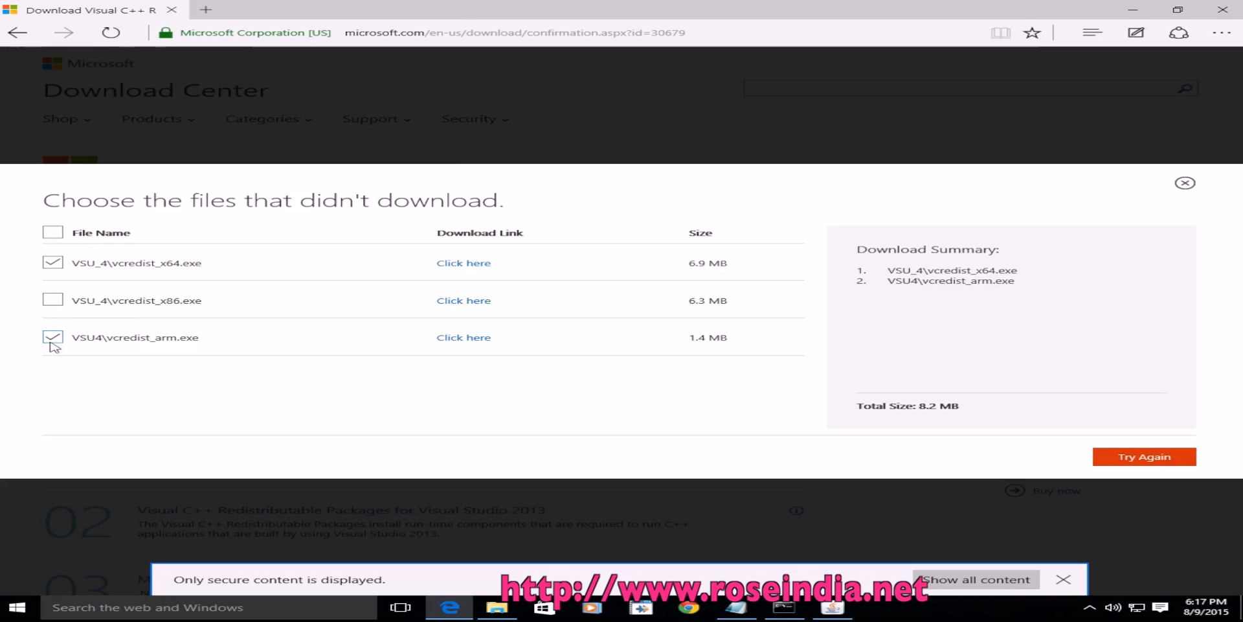
left_click(53, 336)
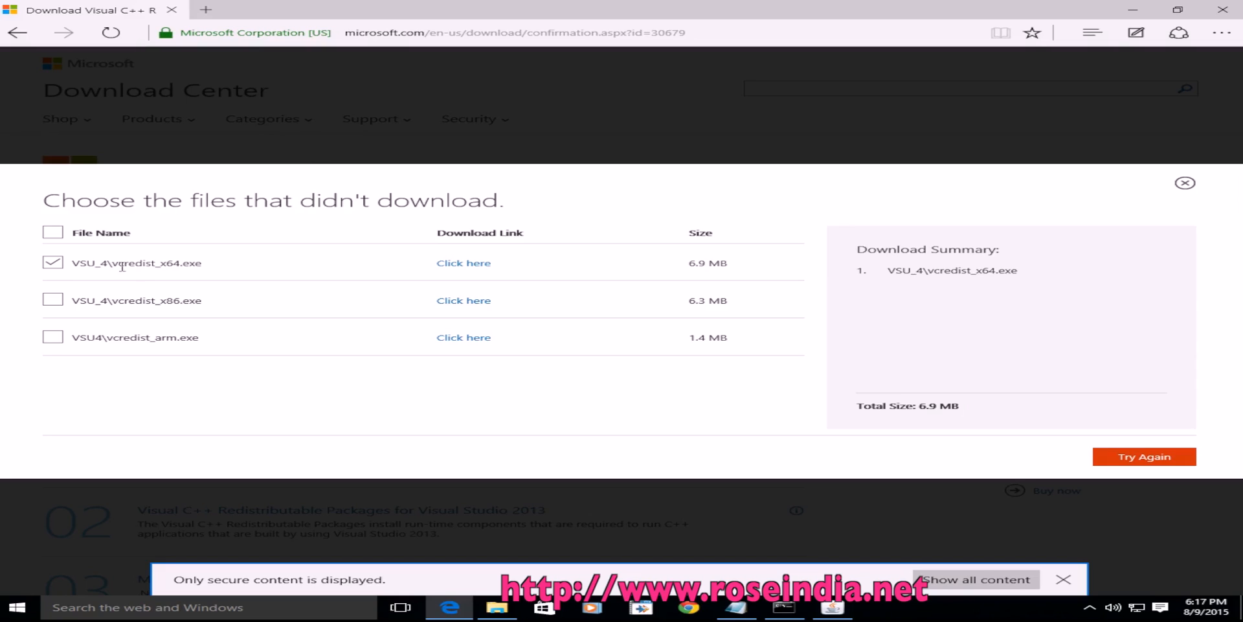
mouse_move(1170, 458)
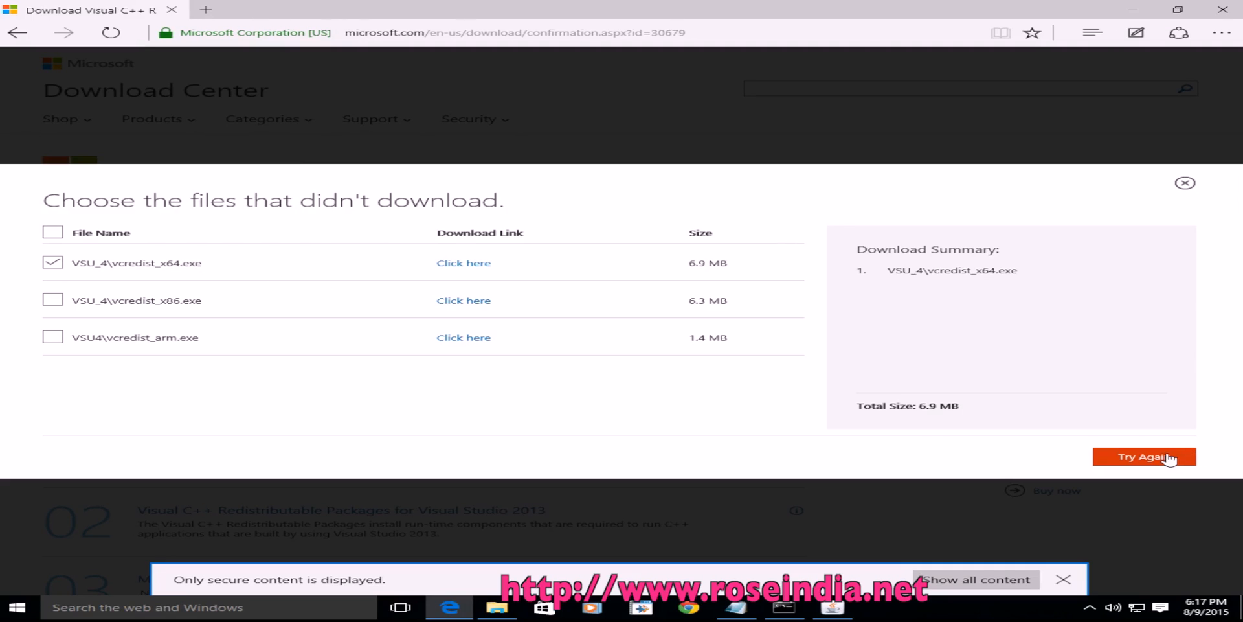
left_click(1144, 457)
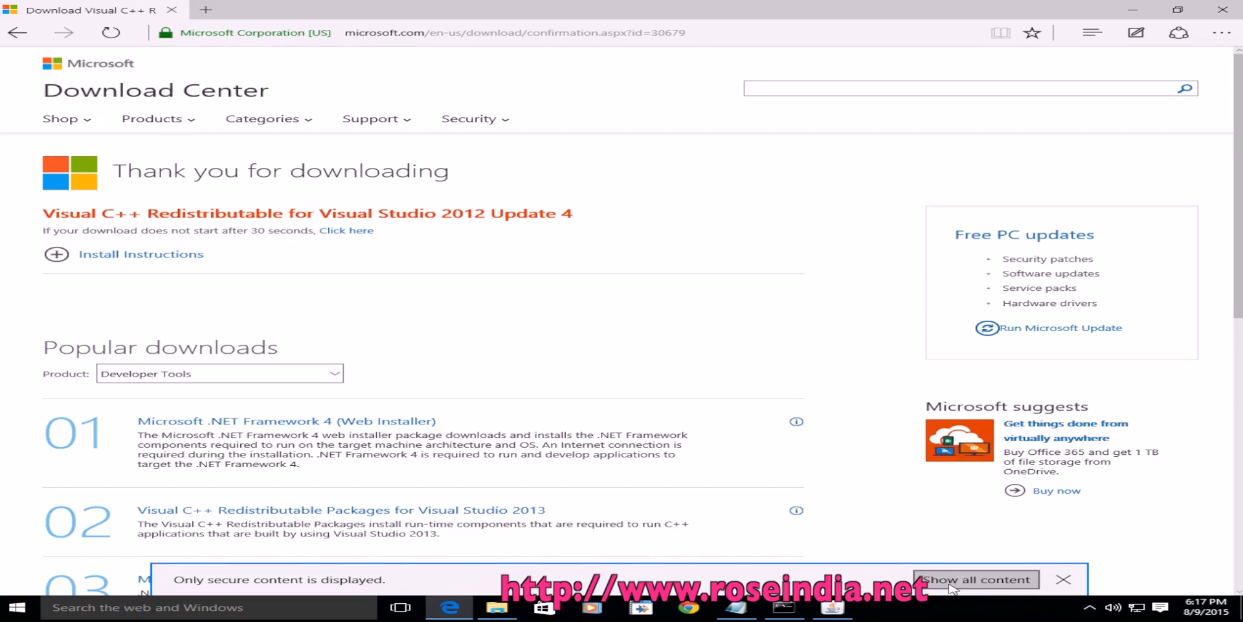
- Save the vcredist_x64 (1).exe download and let it finish
left_click(976, 579)
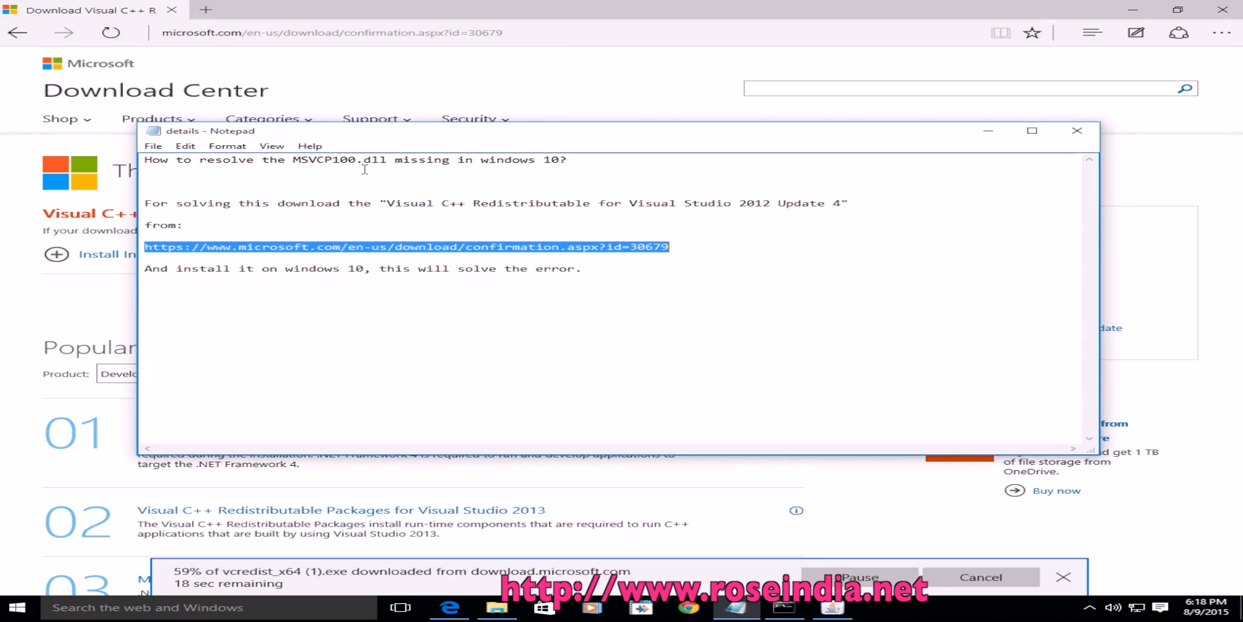
mouse_move(293, 159)
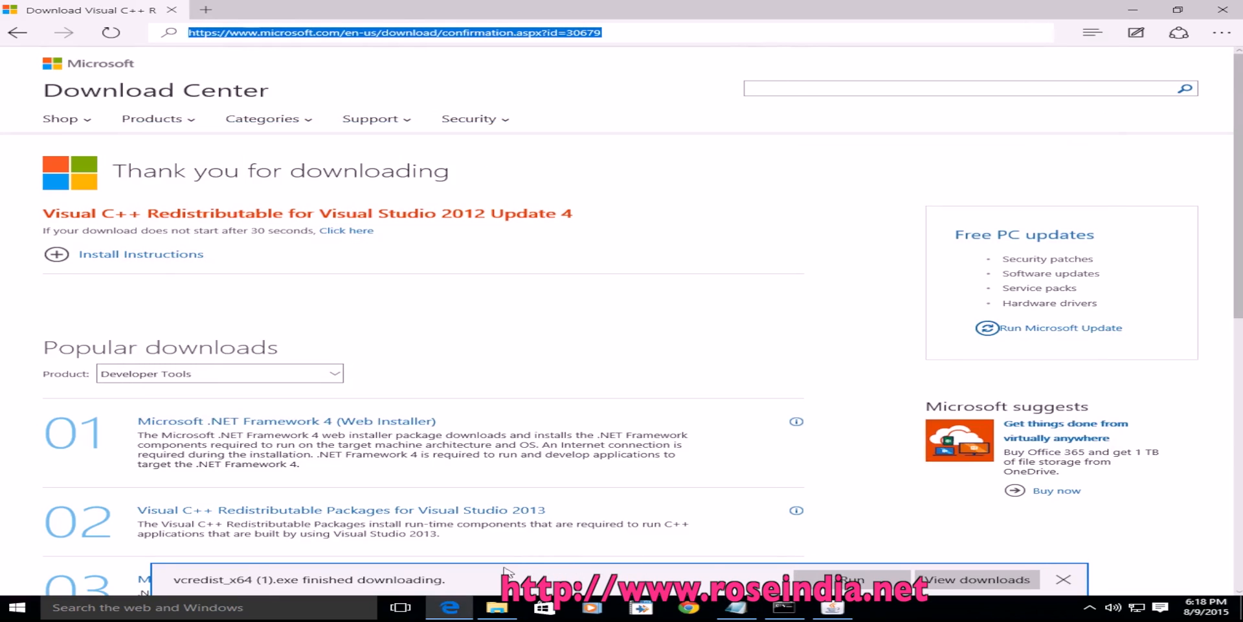
- Run the x64 installer, accept the license terms, install, and close after Setup Successful
left_click(1063, 579)
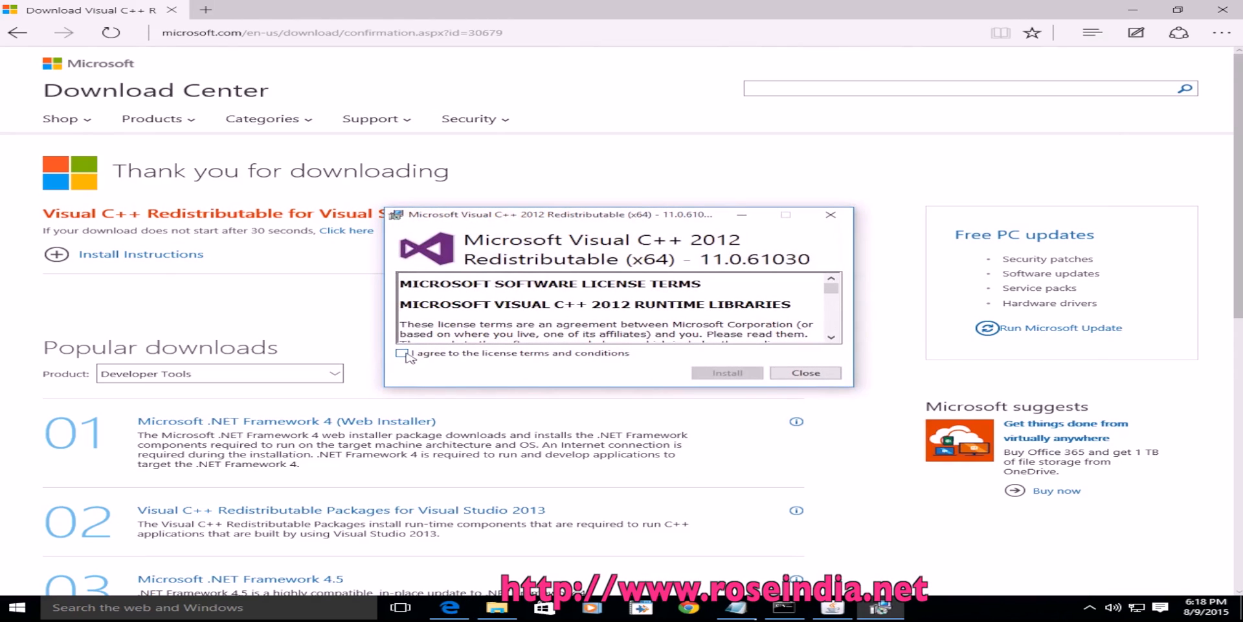
left_click(726, 373)
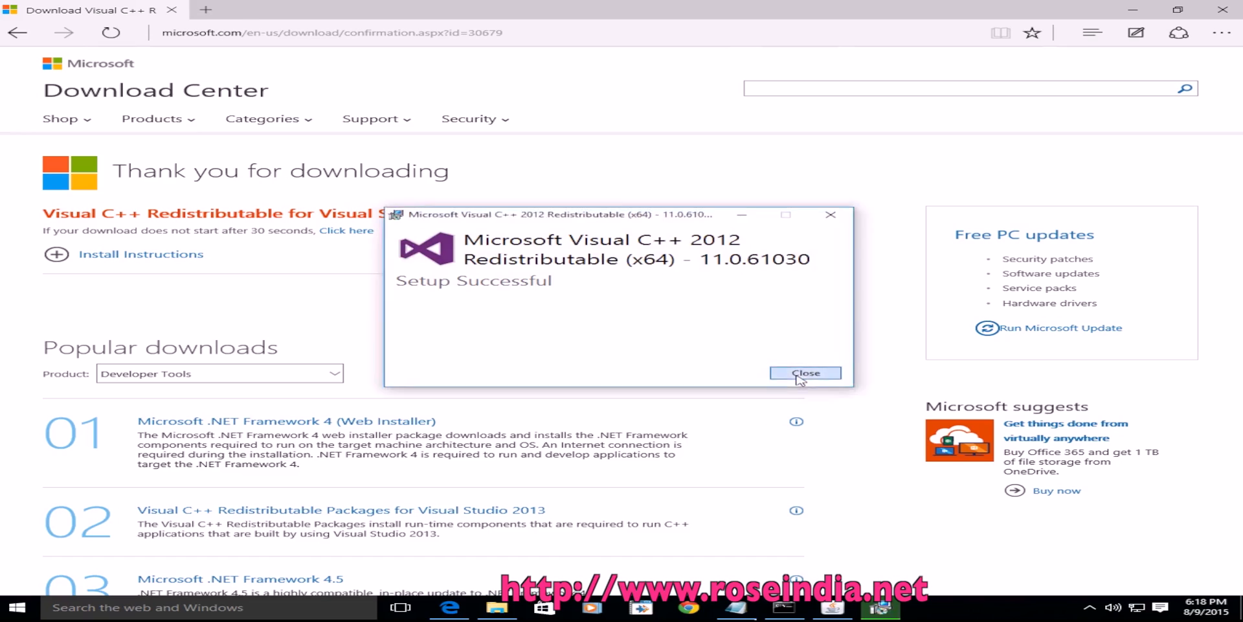
left_click(805, 373)
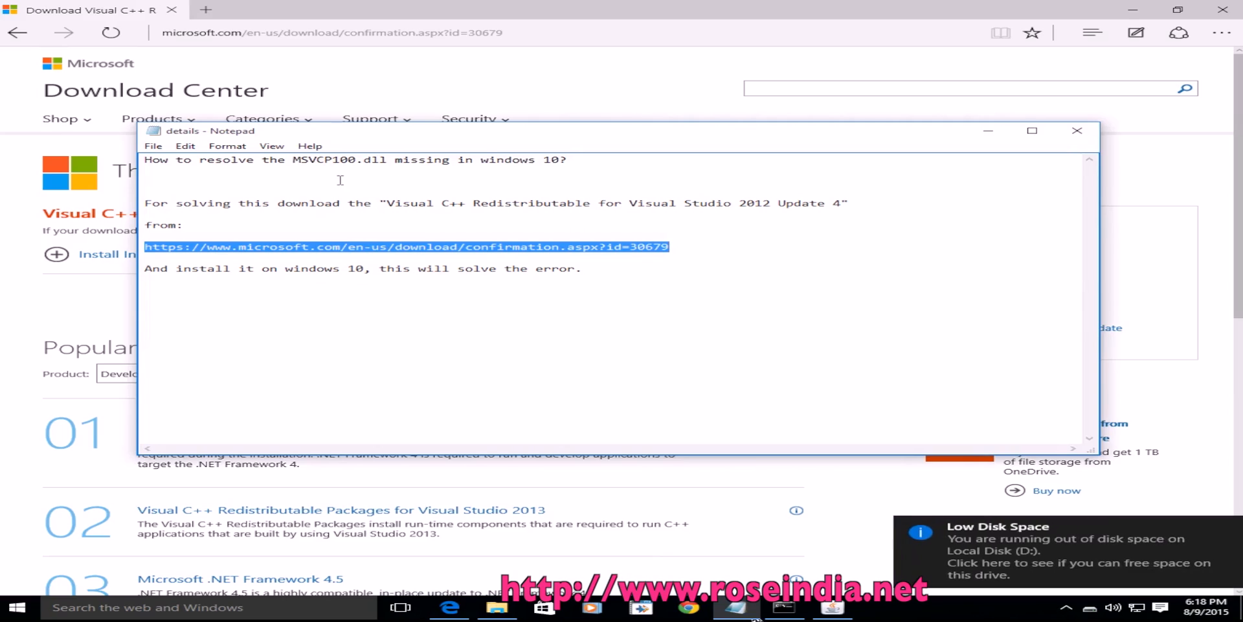
left_click(273, 167)
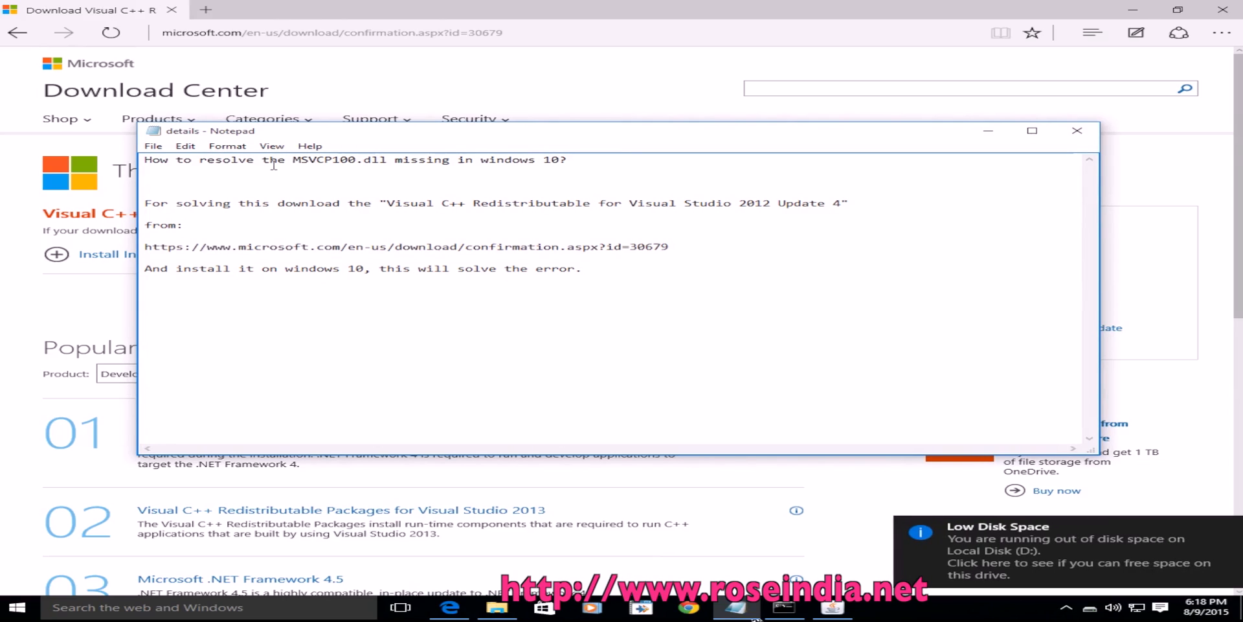
left_click_drag(291, 159, 567, 160)
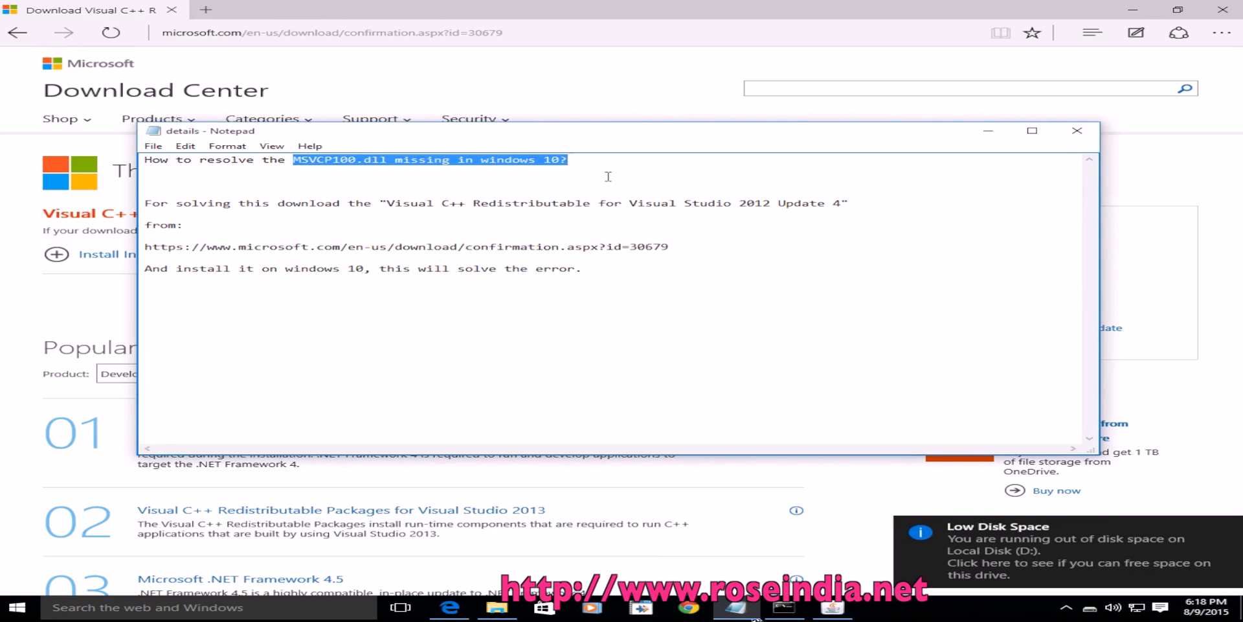
left_click(607, 176)
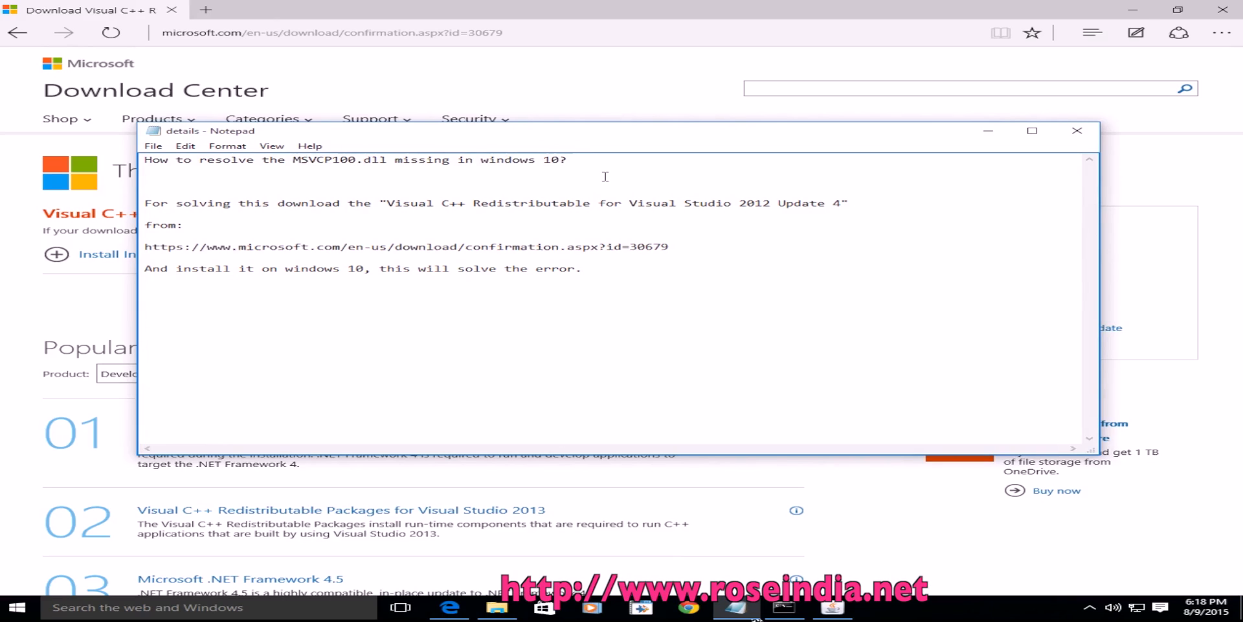